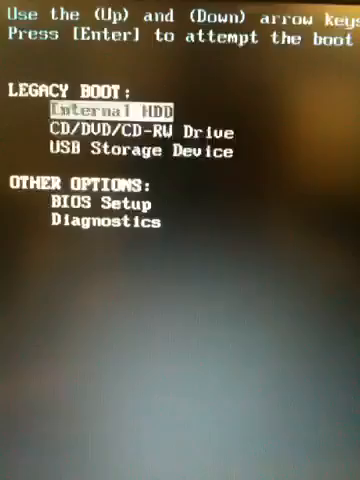
Boot from the multiboot media and start Clonezilla from the MultiBoot list.
key("Down")
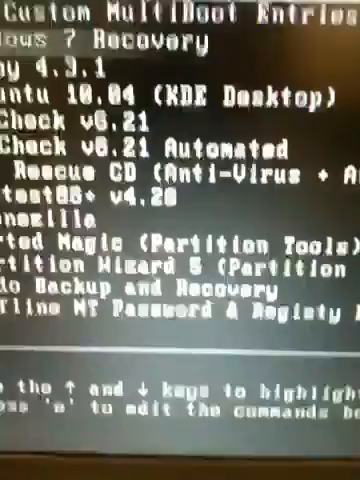
key("Up")
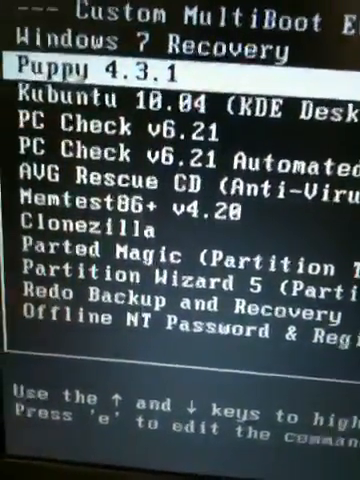
key("Down")
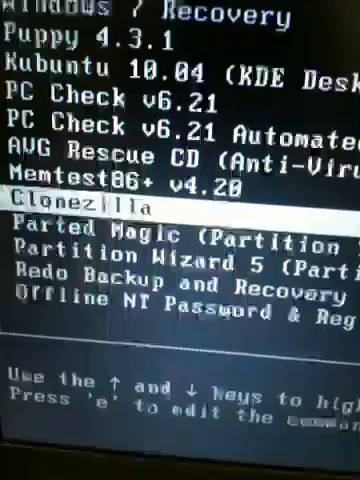
key("Return")
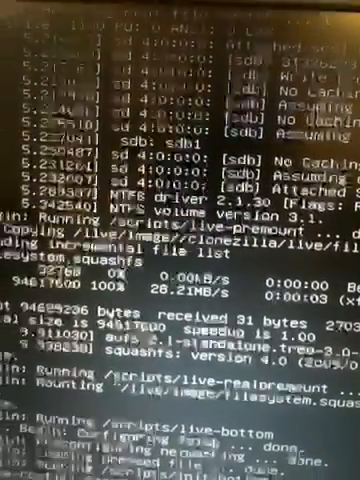
Scroll through the Clonezilla Live kernel and startup messages while it boots.
scroll("down", 3)
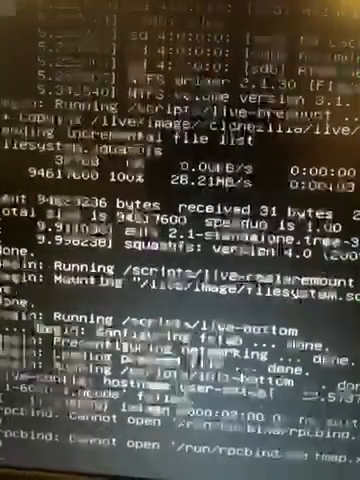
scroll("down", 3)
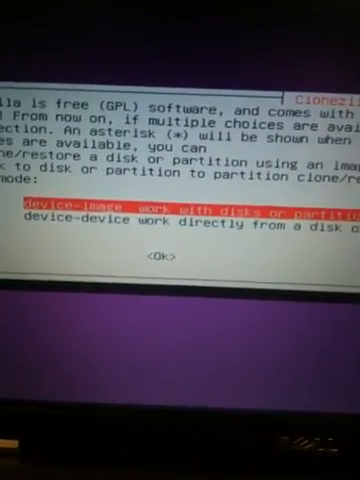
Choose device-image mode and move toward the image repository storage option.
key("Down")
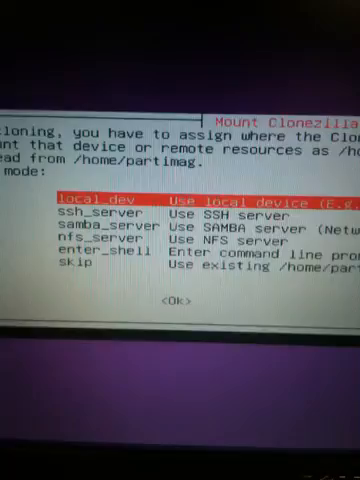
key("Down")
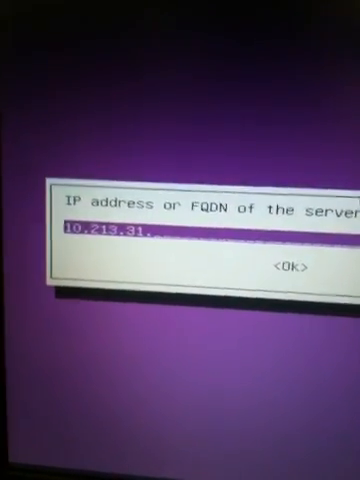
Select samba_server and enter the server address beginning 10.213.31.
type("1")
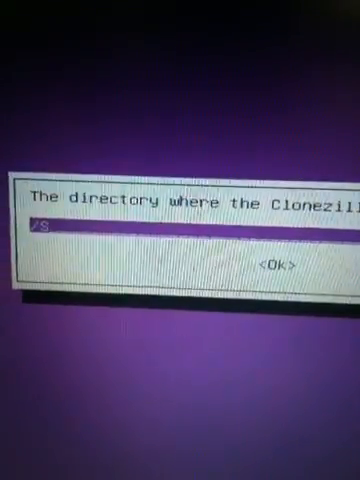
Enter /Shared as the Samba directory for the image.
type("h")
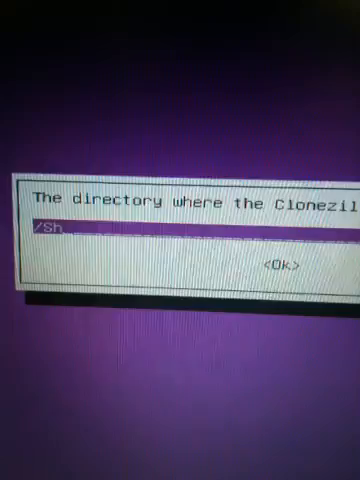
type("a")
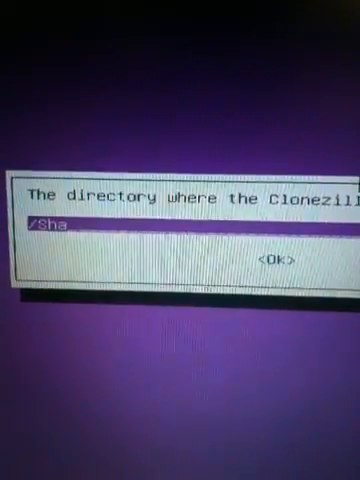
type("red")
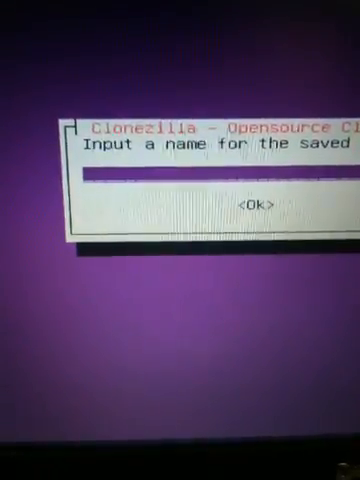
Name the image dell-e5510.img at the image name prompt.
type("dell")
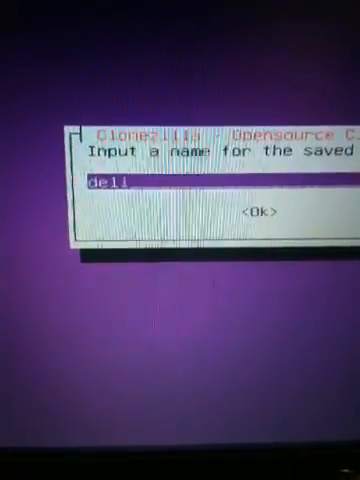
type("-")
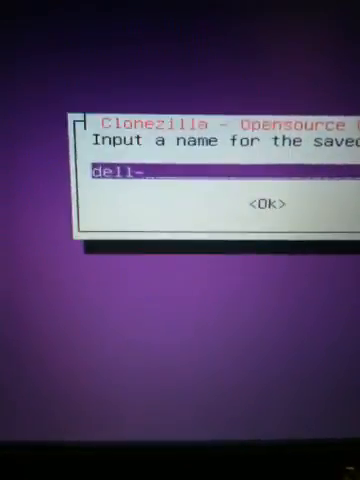
type("e")
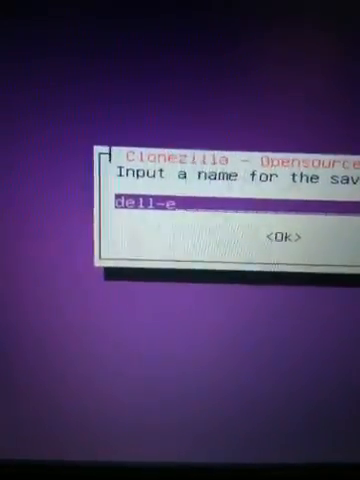
type("5510")
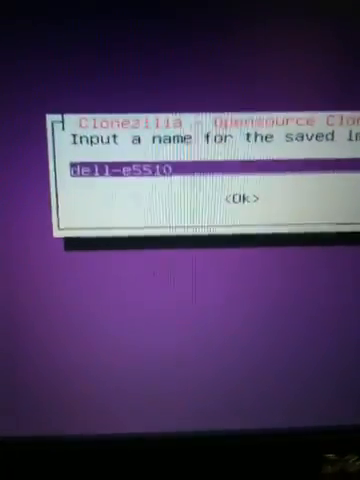
type(".im")
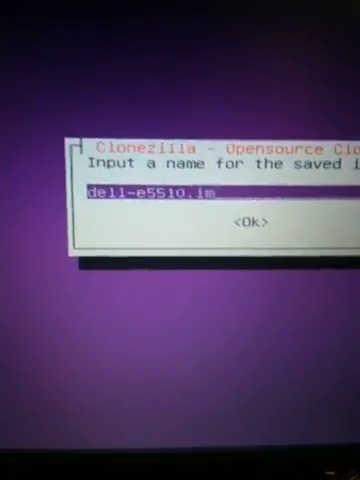
type("g")
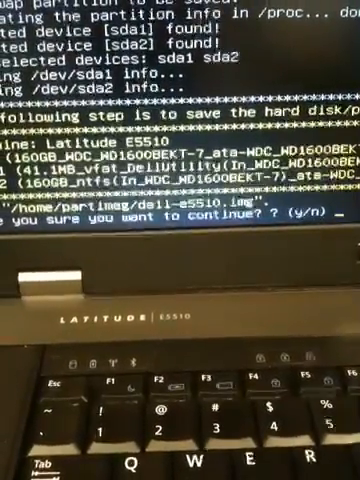
Answer y to confirm saving sda1 and sda2 into dell-e5510.img.
type("y")
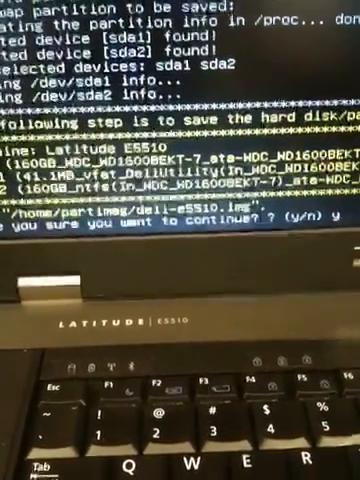